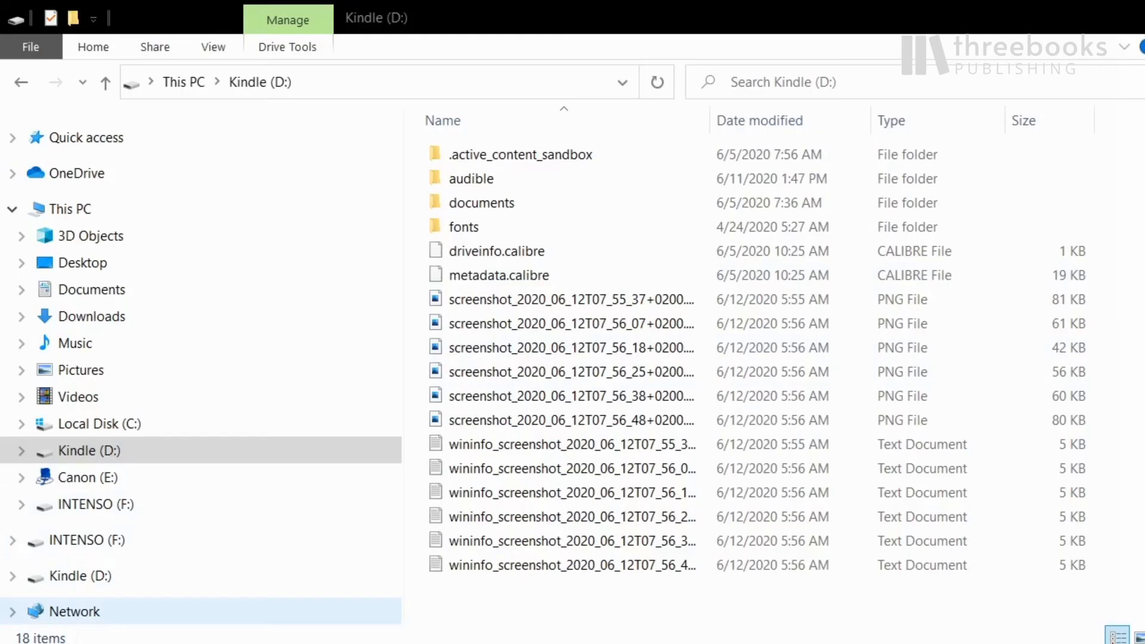
# Step: Browse to the Kindle (D:) drive and select the second screenshot PNG (61 KB) for copying
pyautogui.click(76, 477)
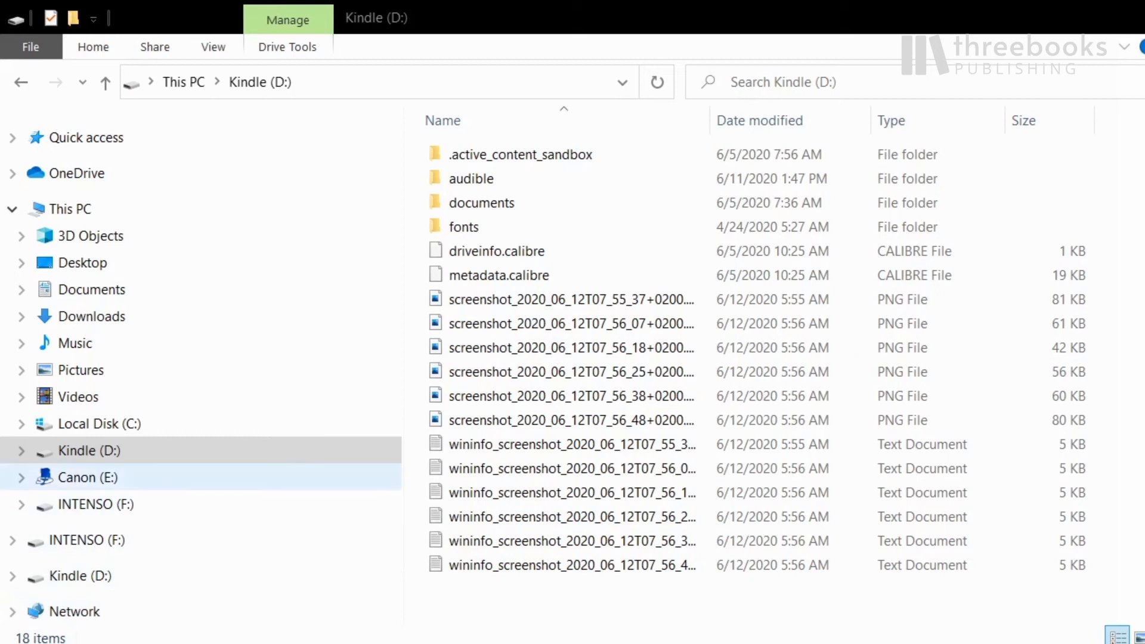
pyautogui.click(87, 451)
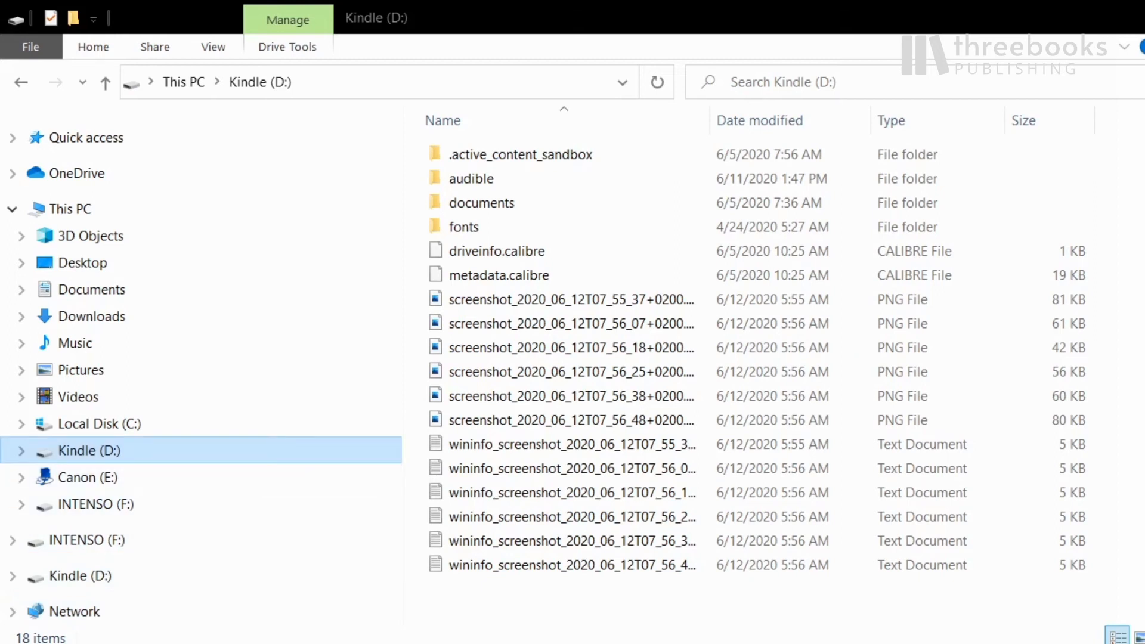
pyautogui.click(570, 347)
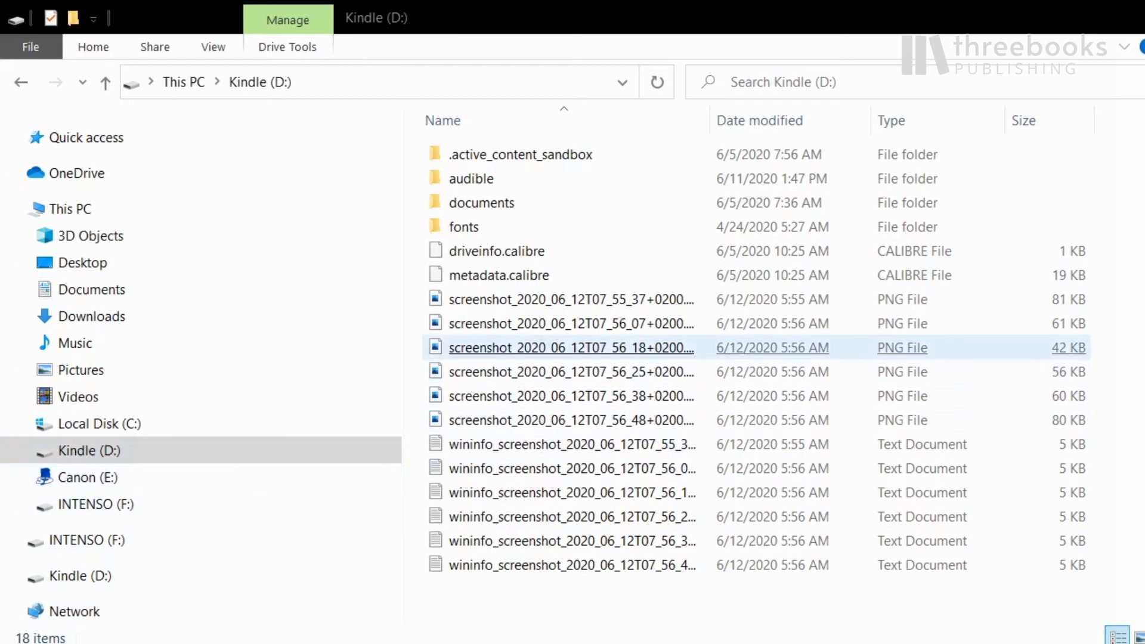
pyautogui.click(570, 324)
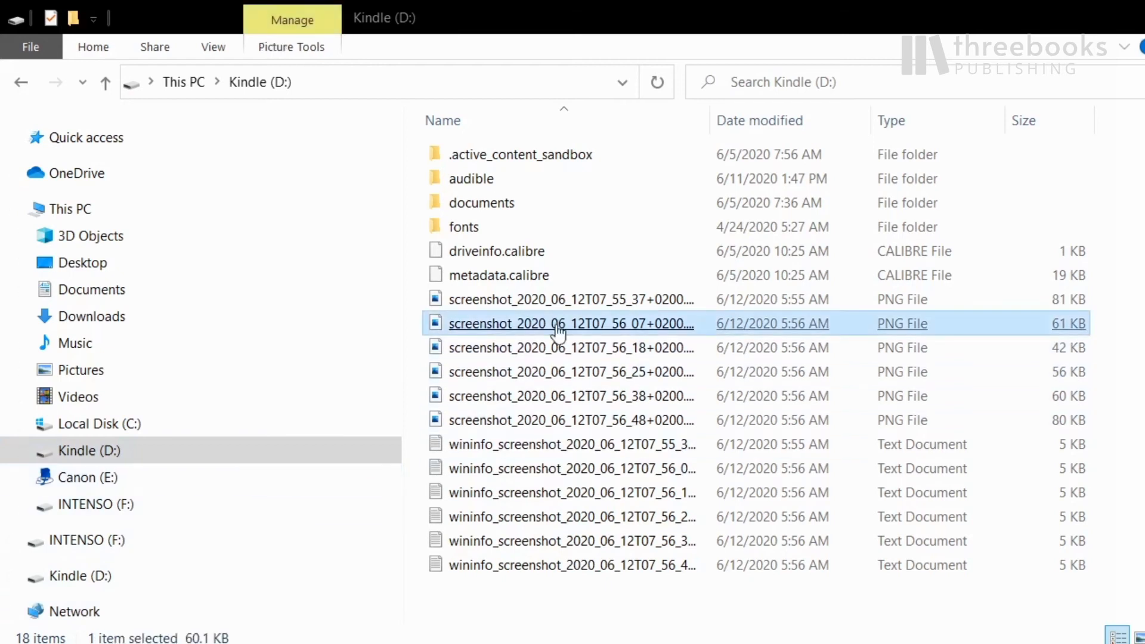